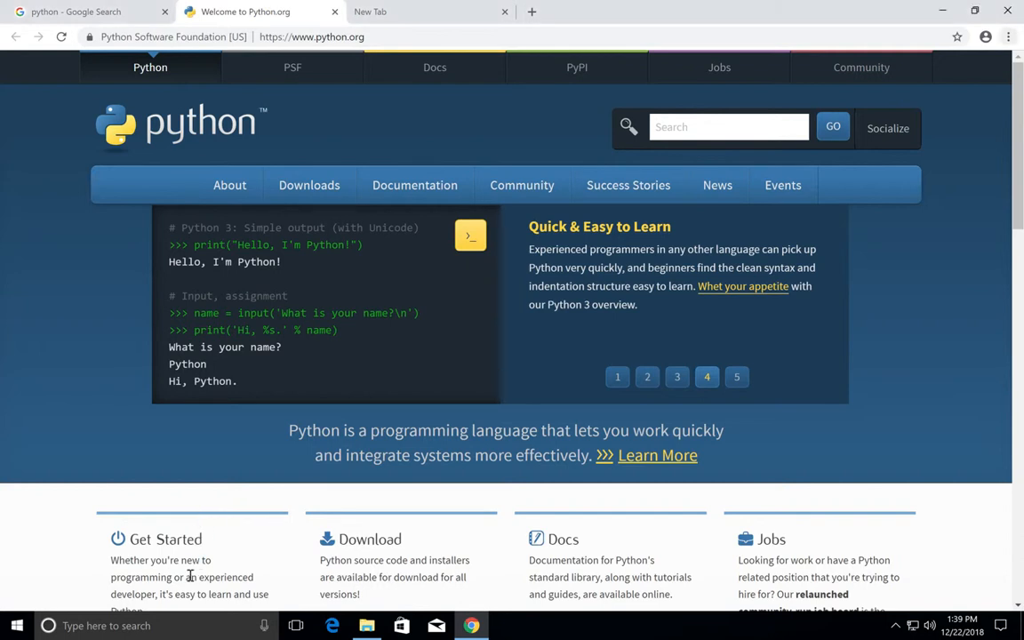
Step: Launch the Python 3.7.1 installer with default settings, then decline the permission prompt
click(505, 625)
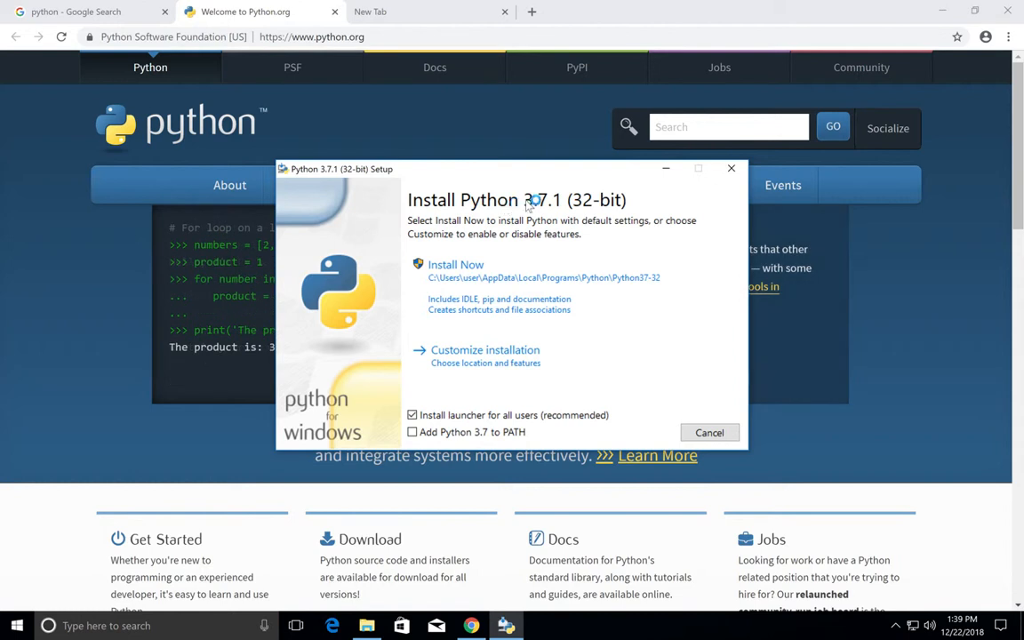
mouse_move(698, 373)
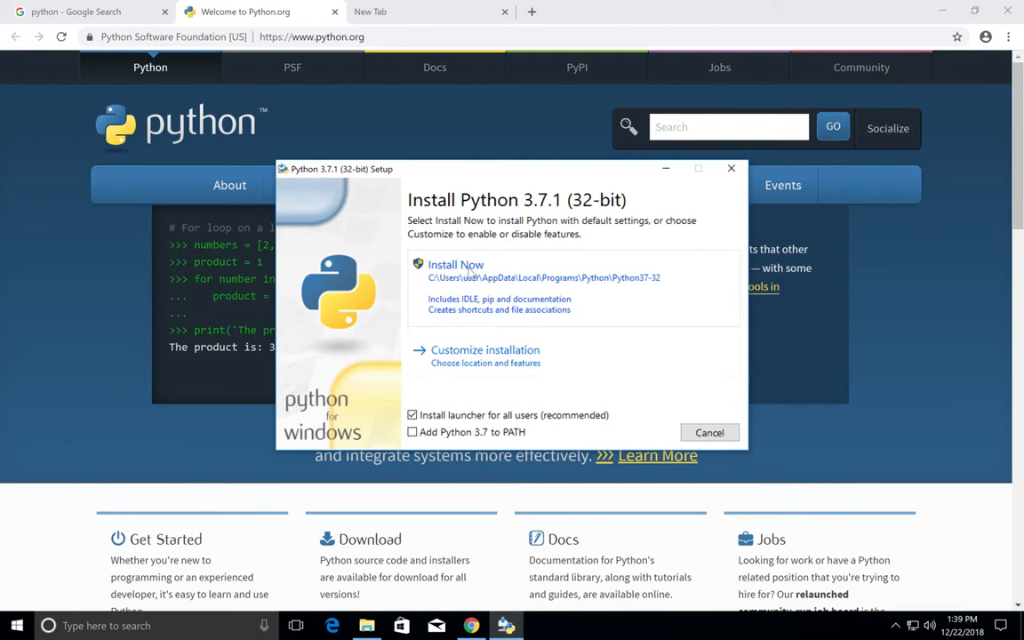
click(456, 264)
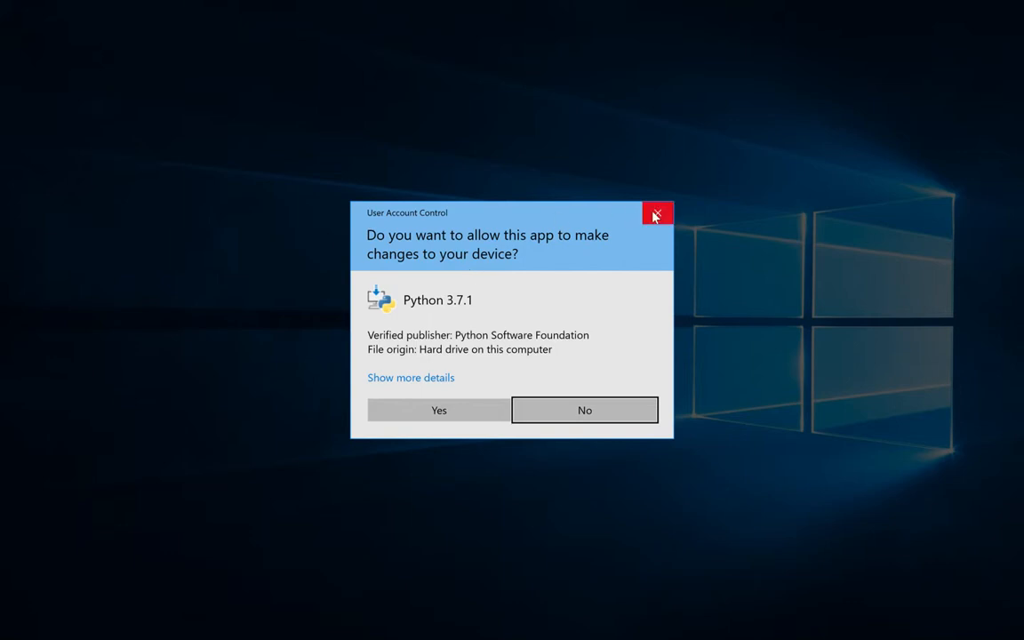
click(584, 410)
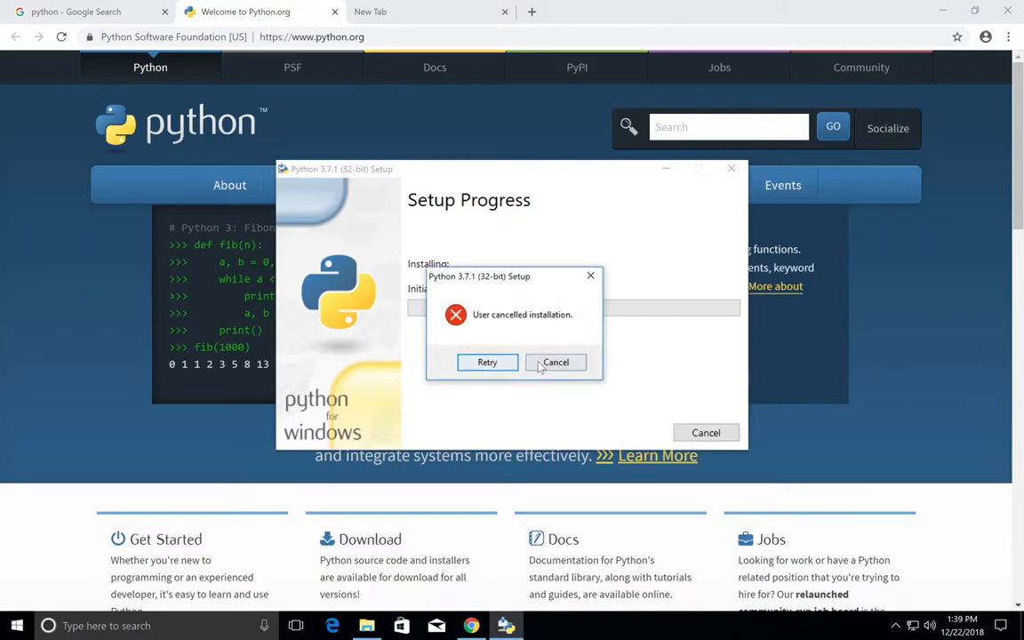
Step: Close the cancelled setup and open Chrome's Downloads page showing python-3.7.1.exe
click(555, 362)
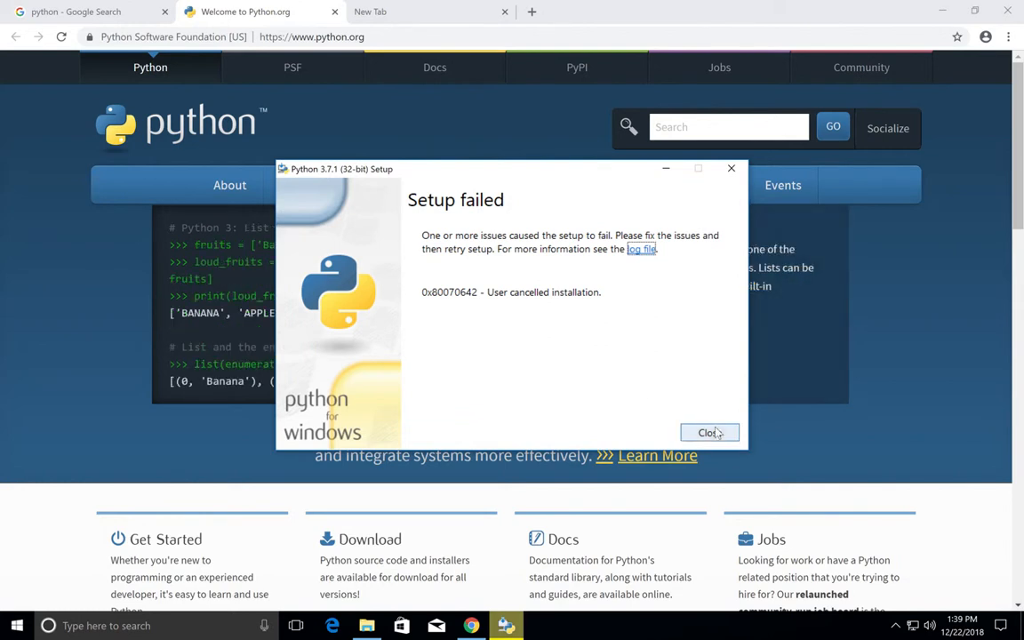
click(709, 432)
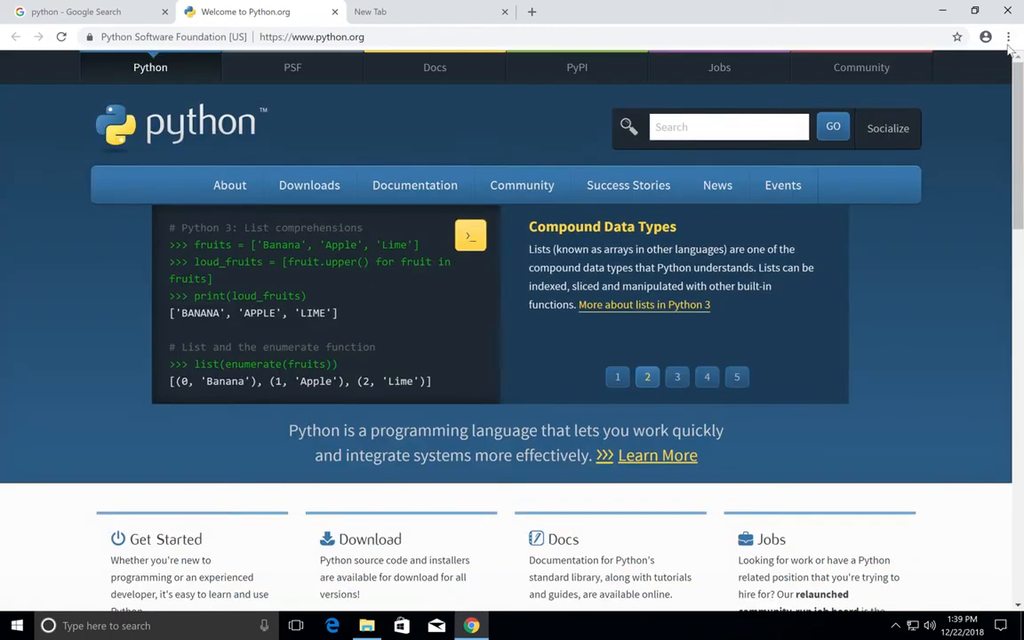
click(1009, 36)
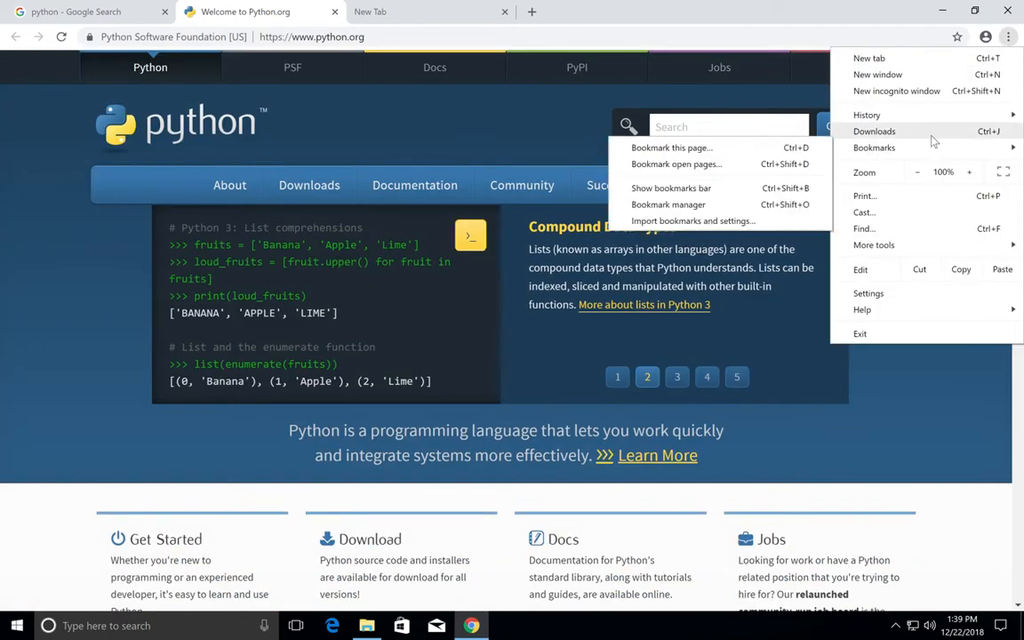
click(874, 131)
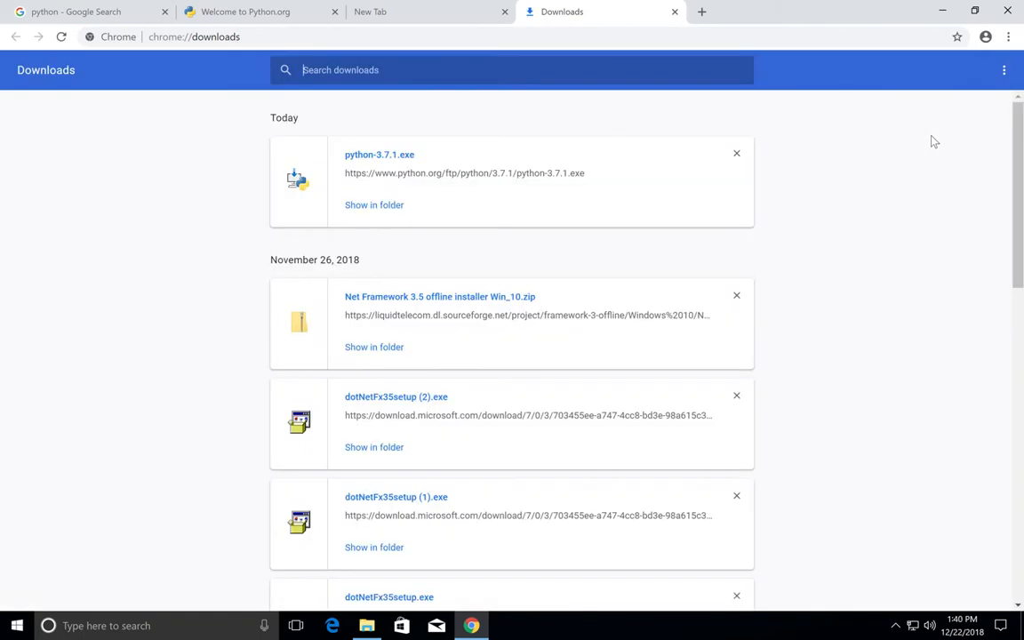
mouse_move(388, 168)
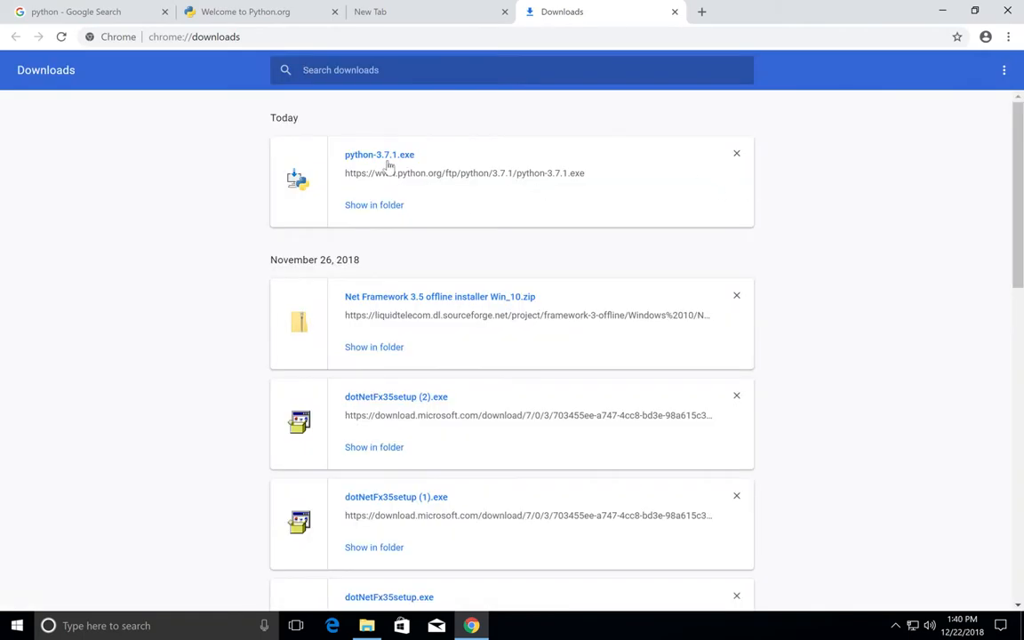
Step: Run python-3.7.1.exe with 'Add Python 3.7 to PATH' ticked, and allow the Install Now changes
double_click(379, 154)
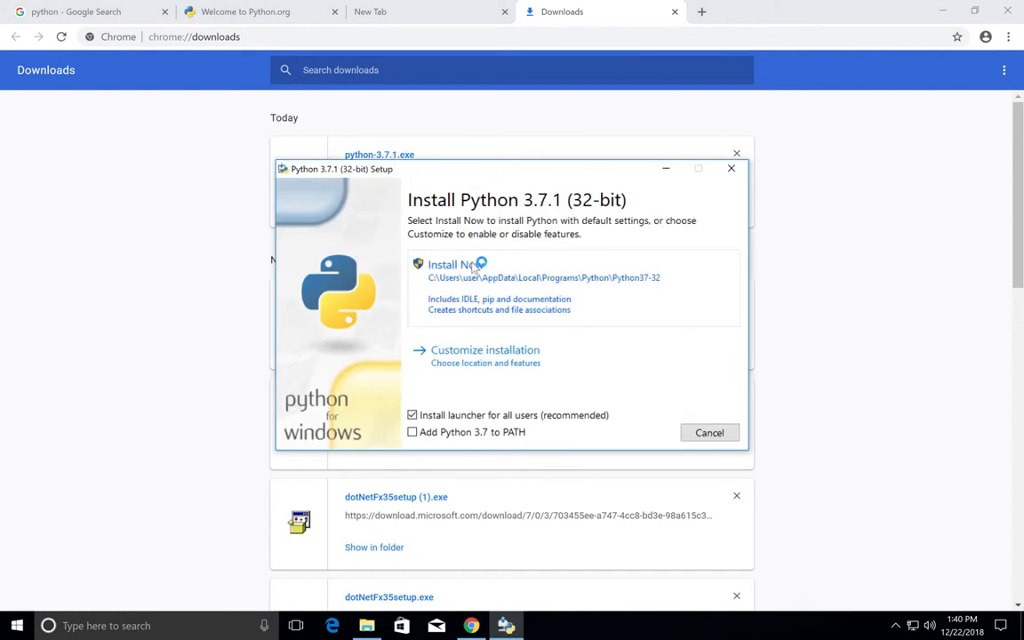
mouse_move(452, 445)
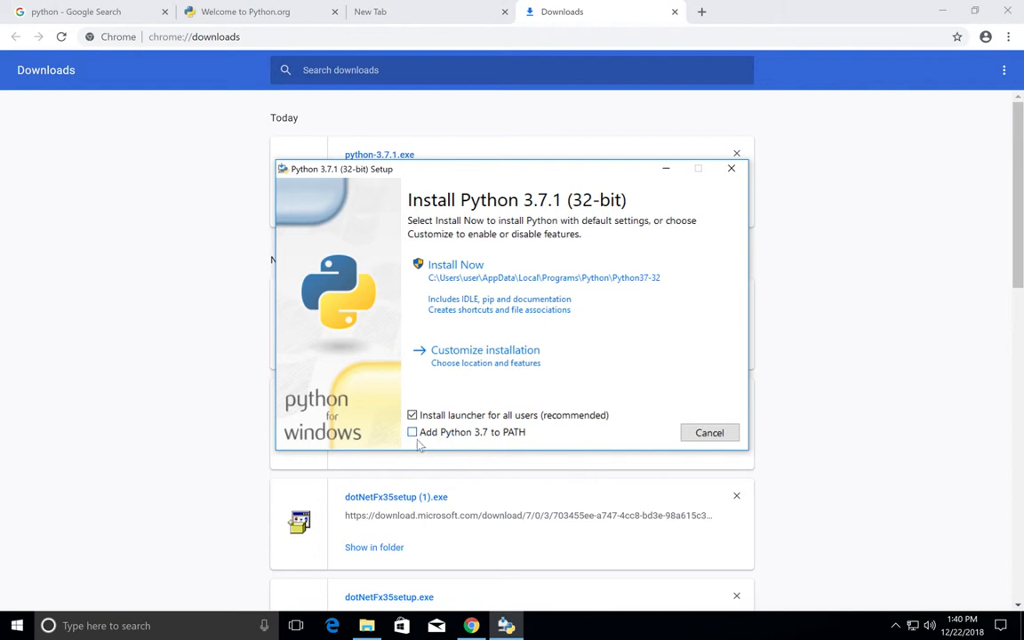
click(411, 432)
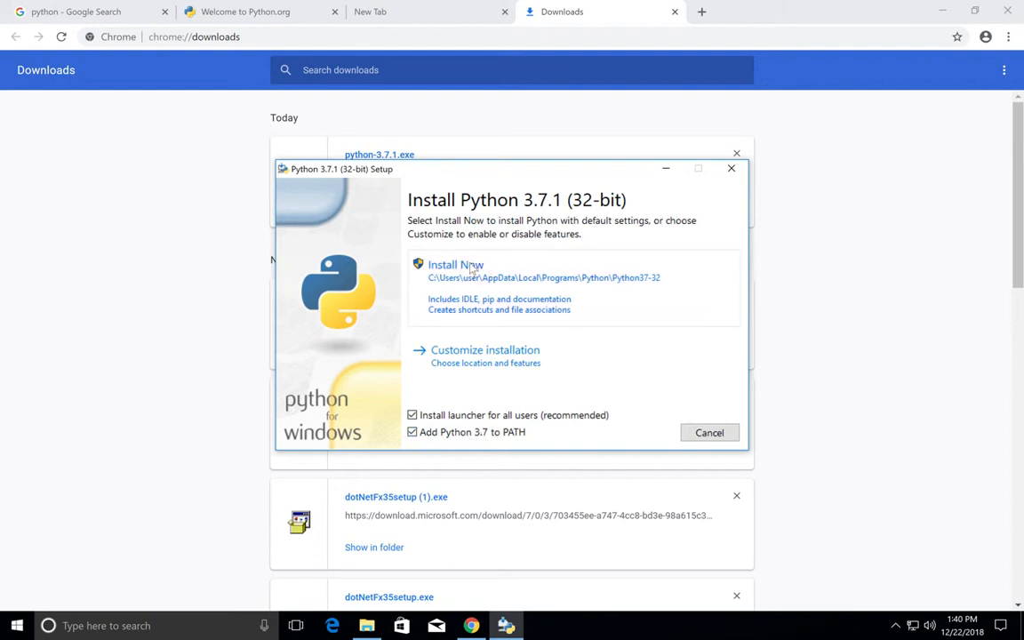
click(456, 265)
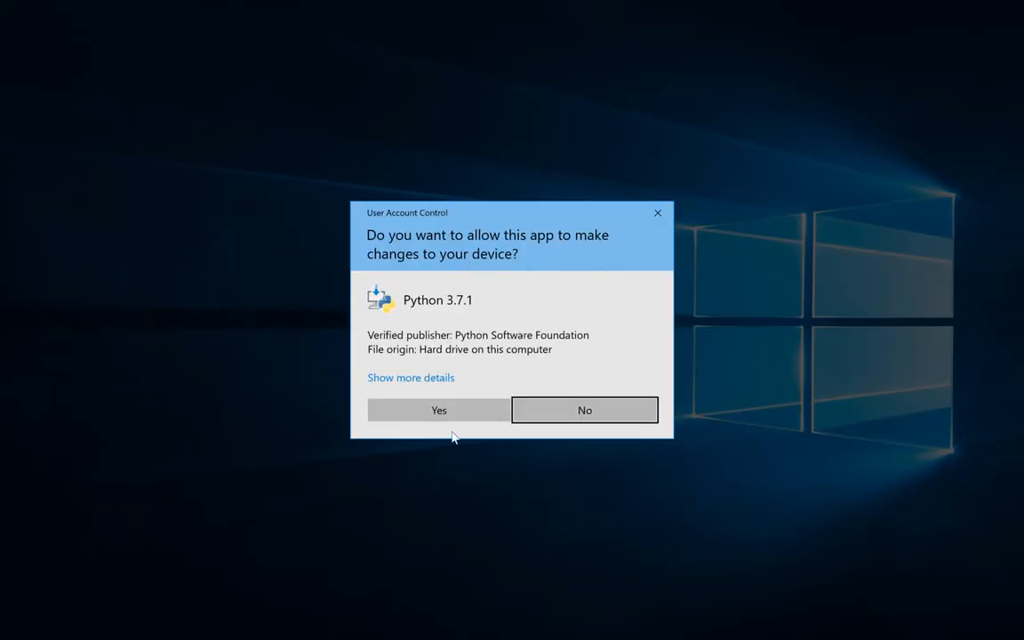
click(438, 409)
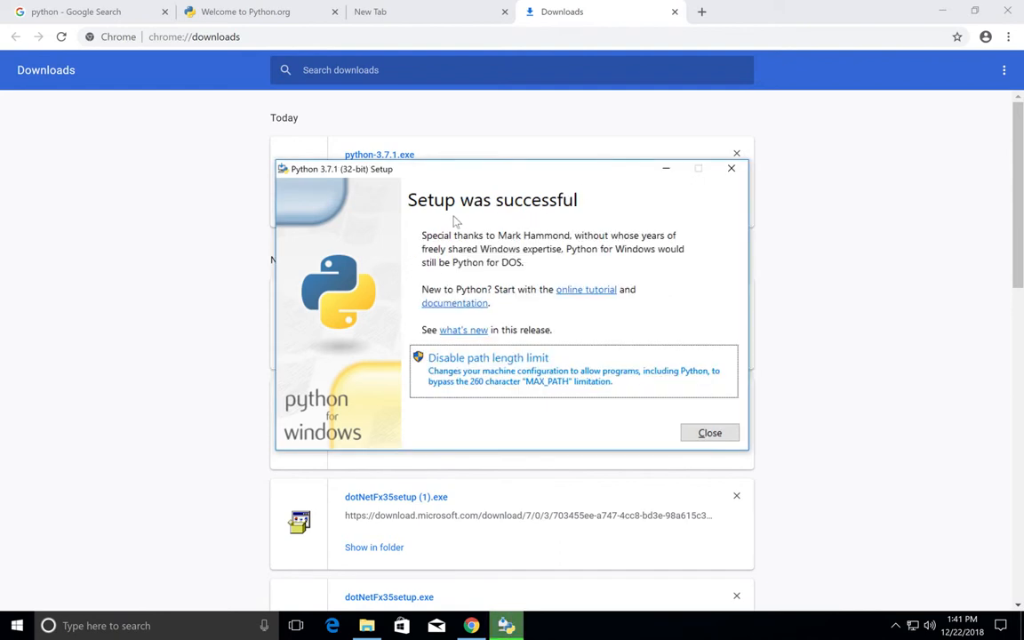
mouse_move(520, 381)
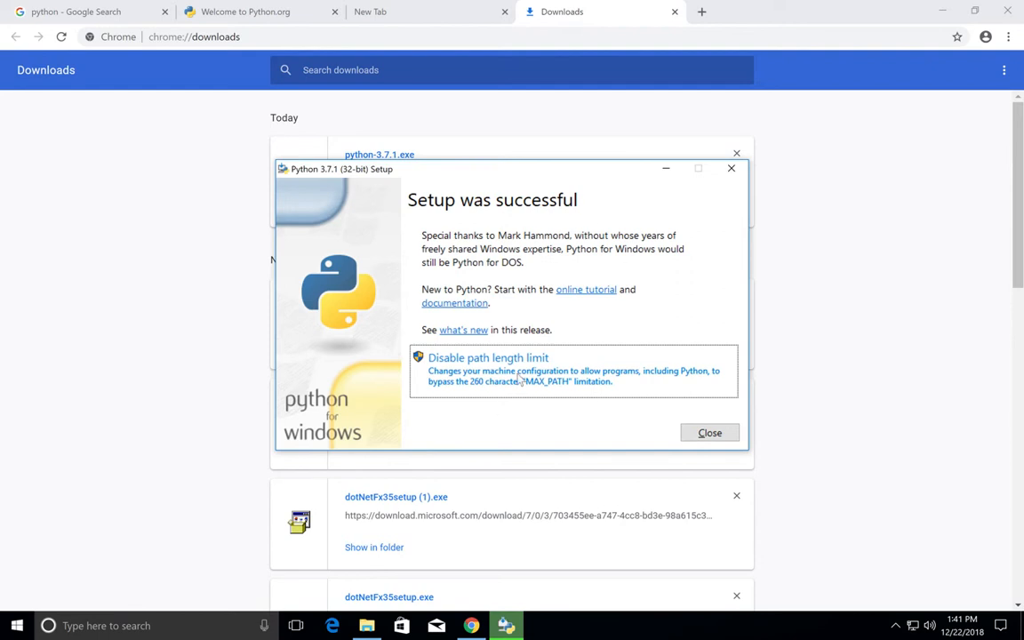
mouse_move(510, 382)
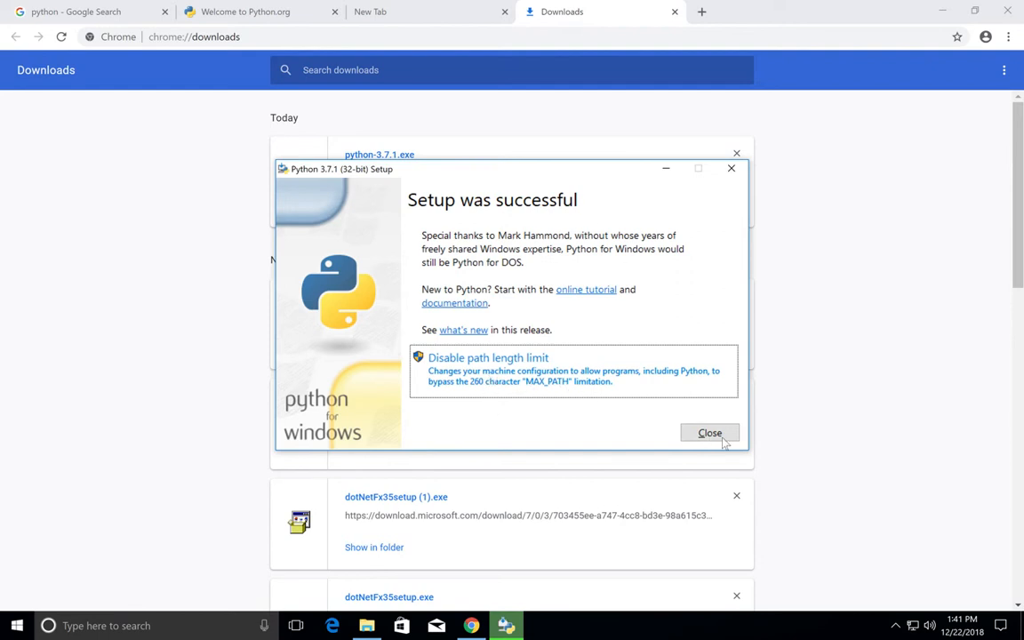
Step: Close the finished setup and open Command Prompt via a 'cmd' search
click(709, 433)
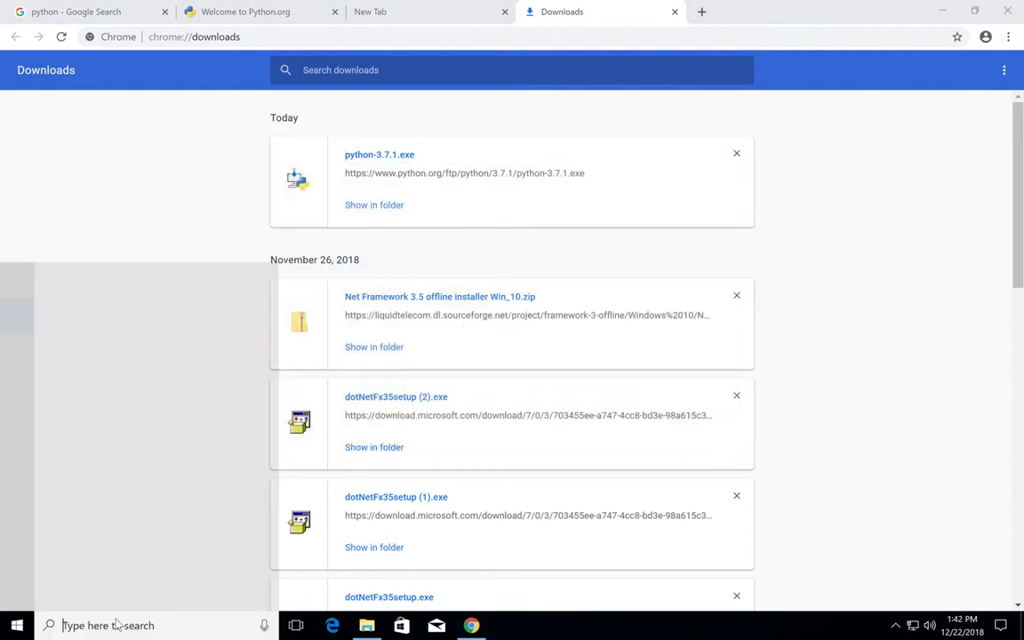
text(cmd)
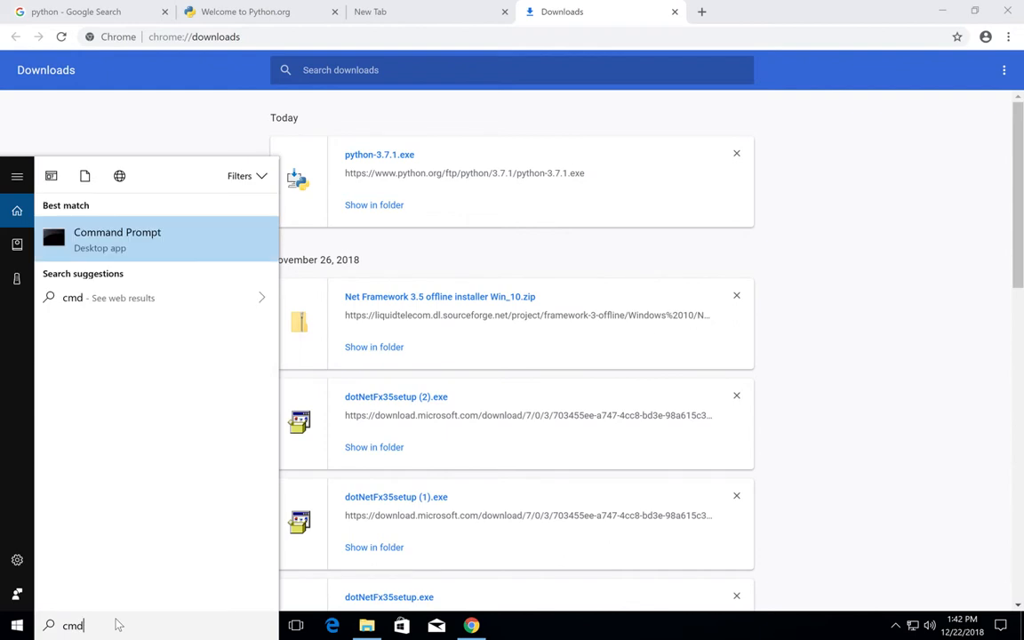
click(116, 238)
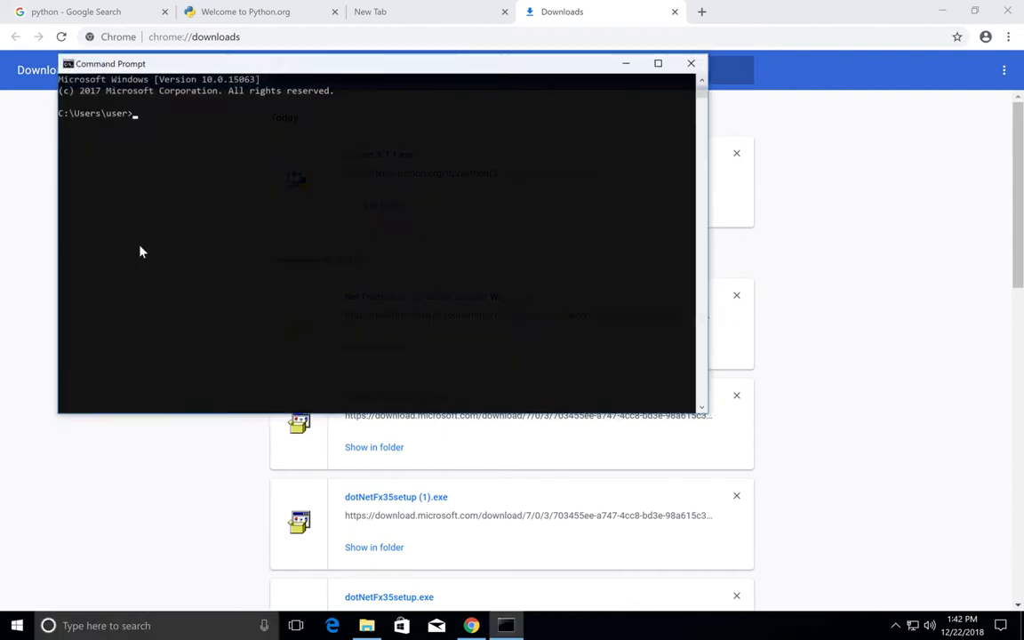
Step: Start the python interpreter showing version 3.7.1, then exit it with quit()
text(python)
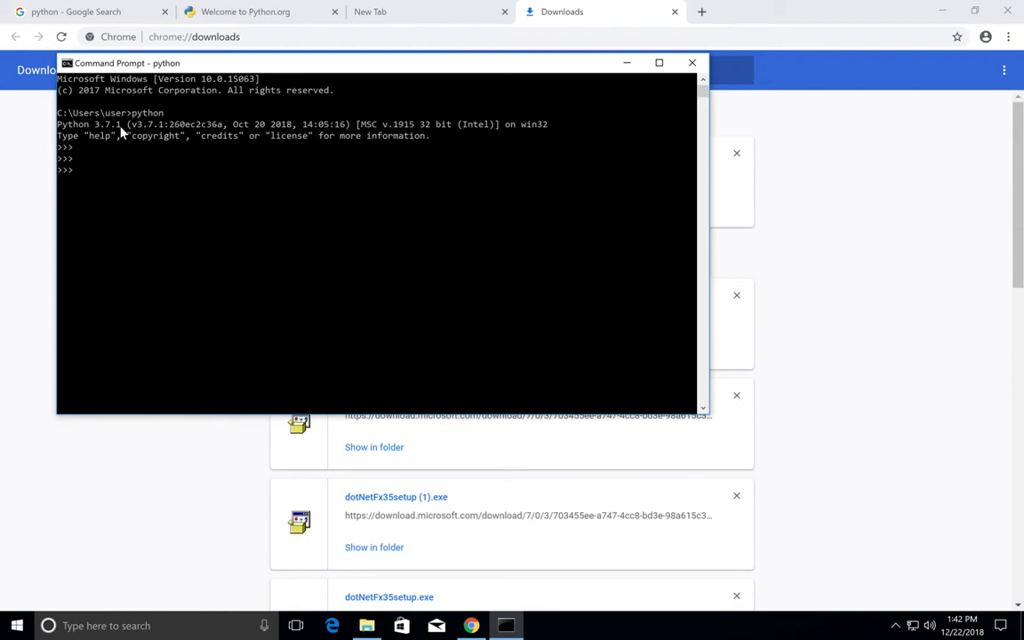
text(q)
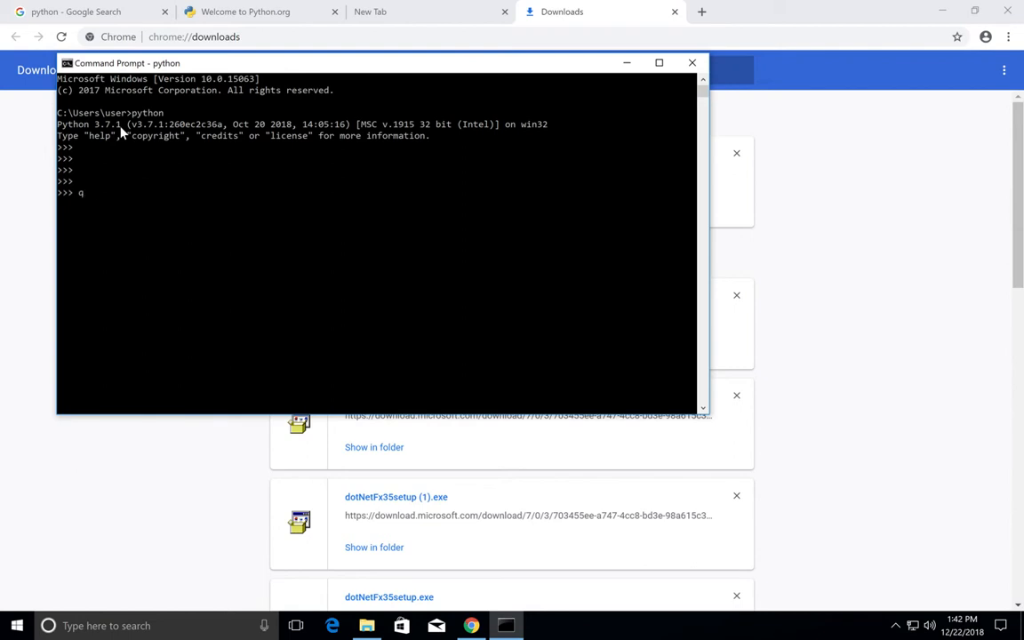
text(qqqqqqq)
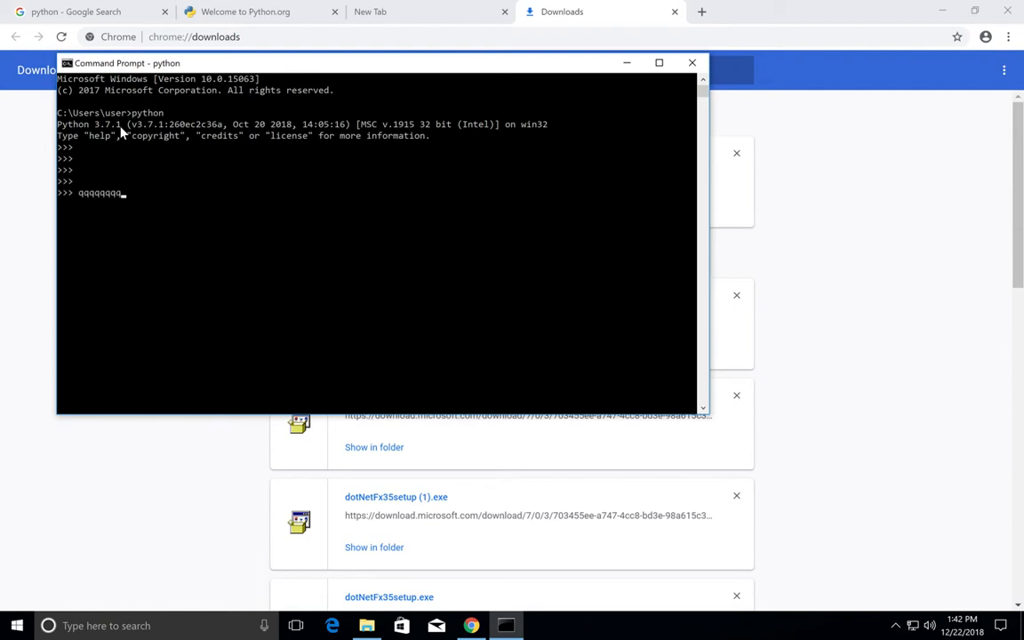
text(quit()
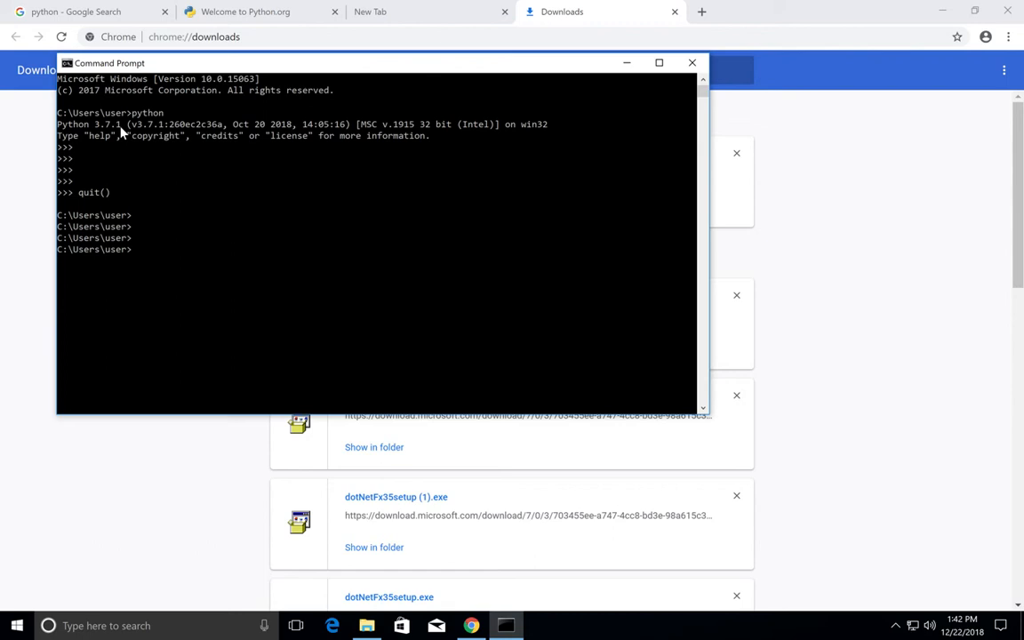
Step: Run 'pip3 --version' to show pip 10.0.1 for Python 3.7
text(p)
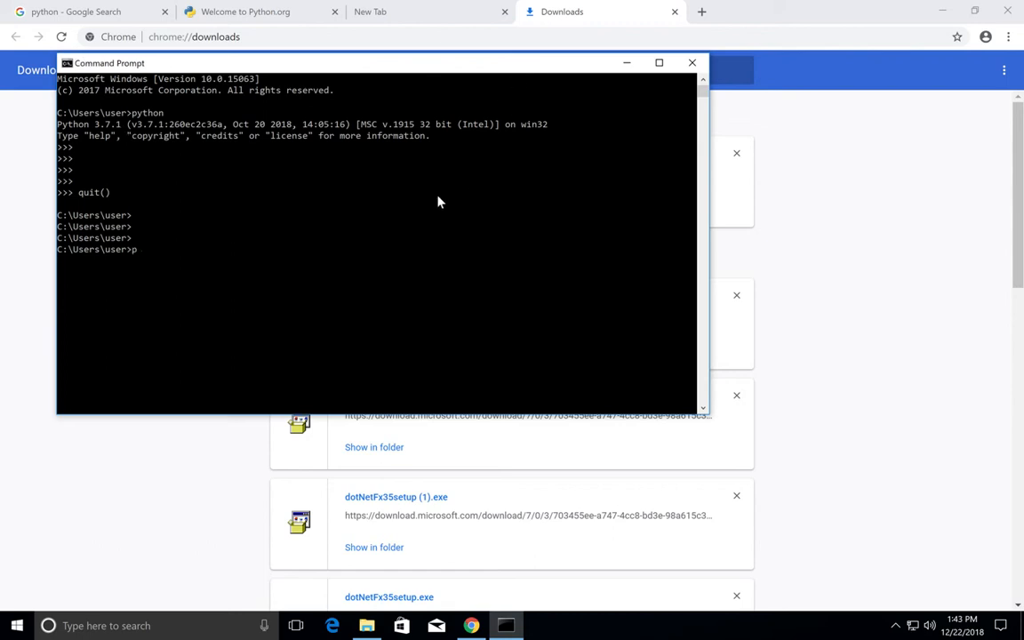
text(ip3)
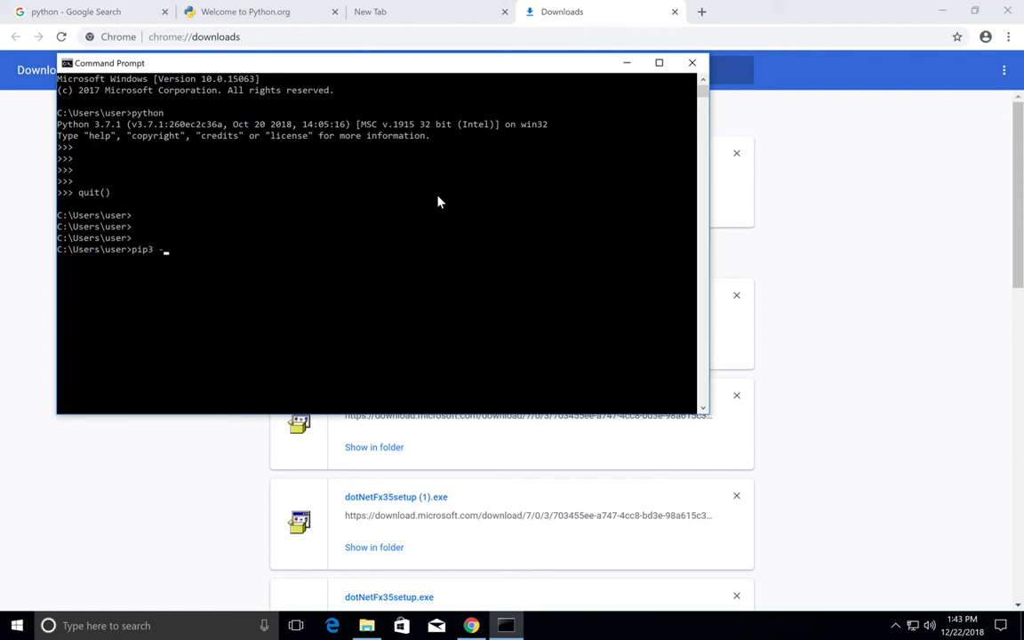
text(-version)
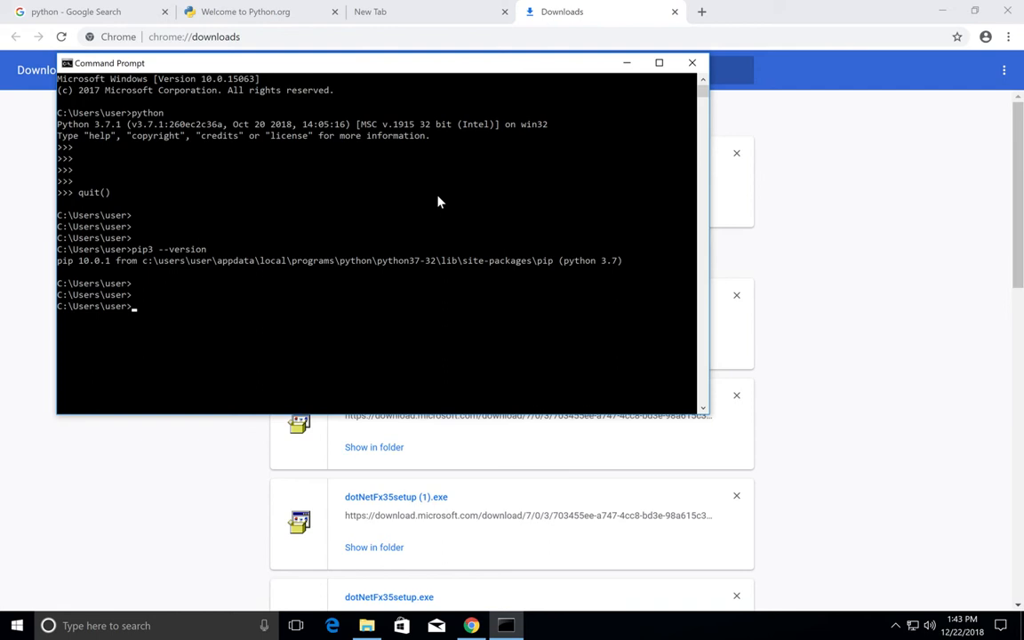
mouse_move(84, 274)
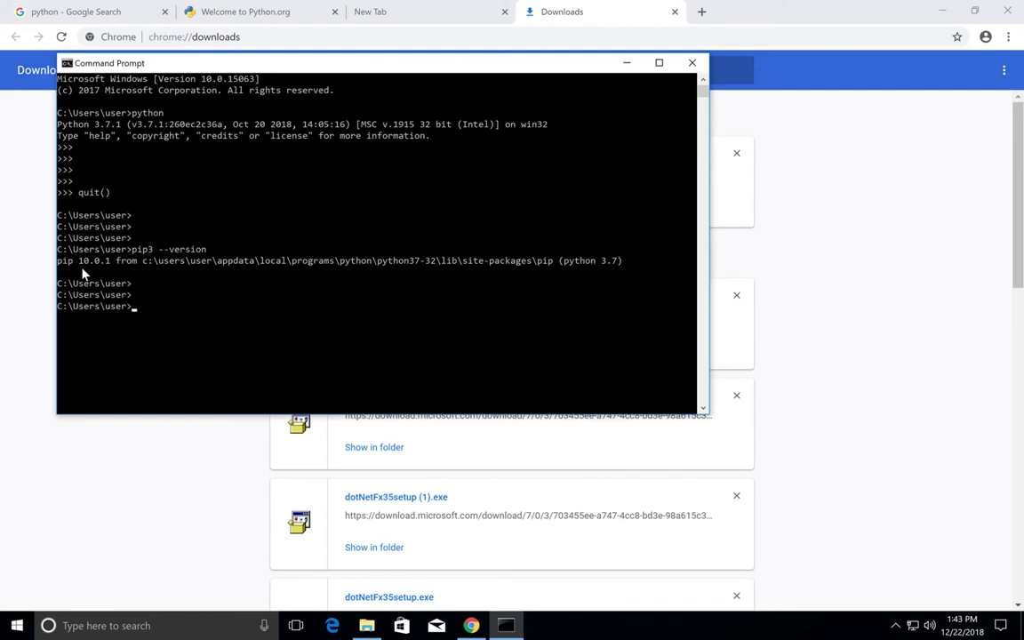
mouse_move(218, 292)
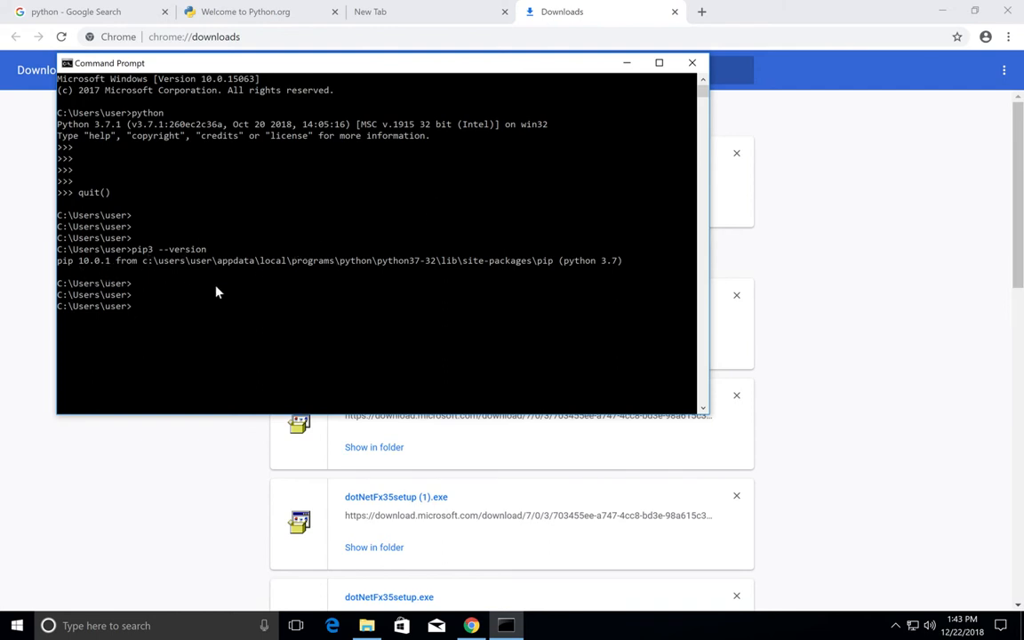
mouse_move(221, 294)
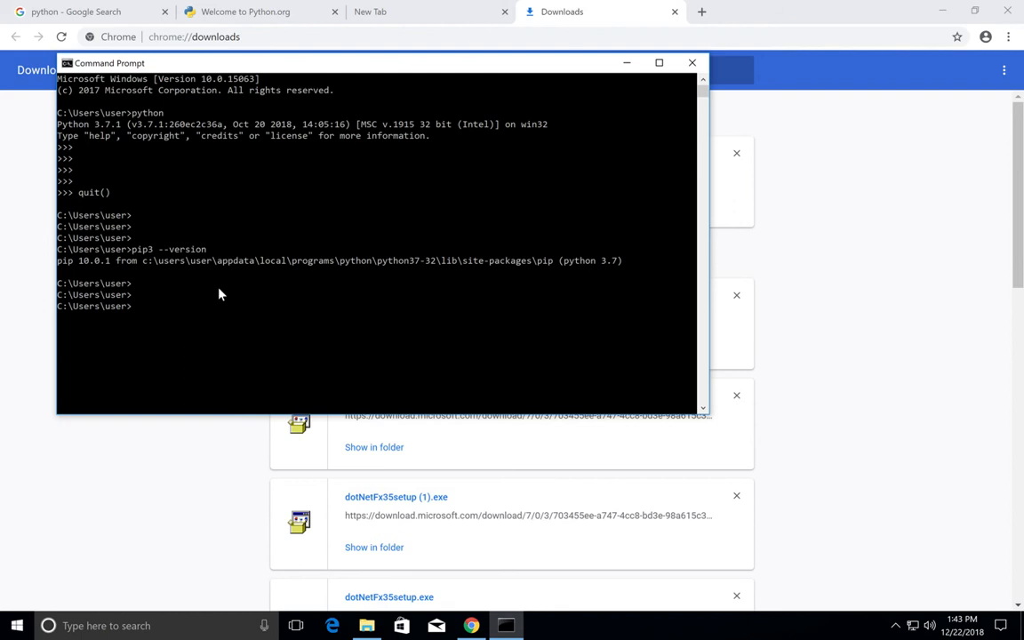